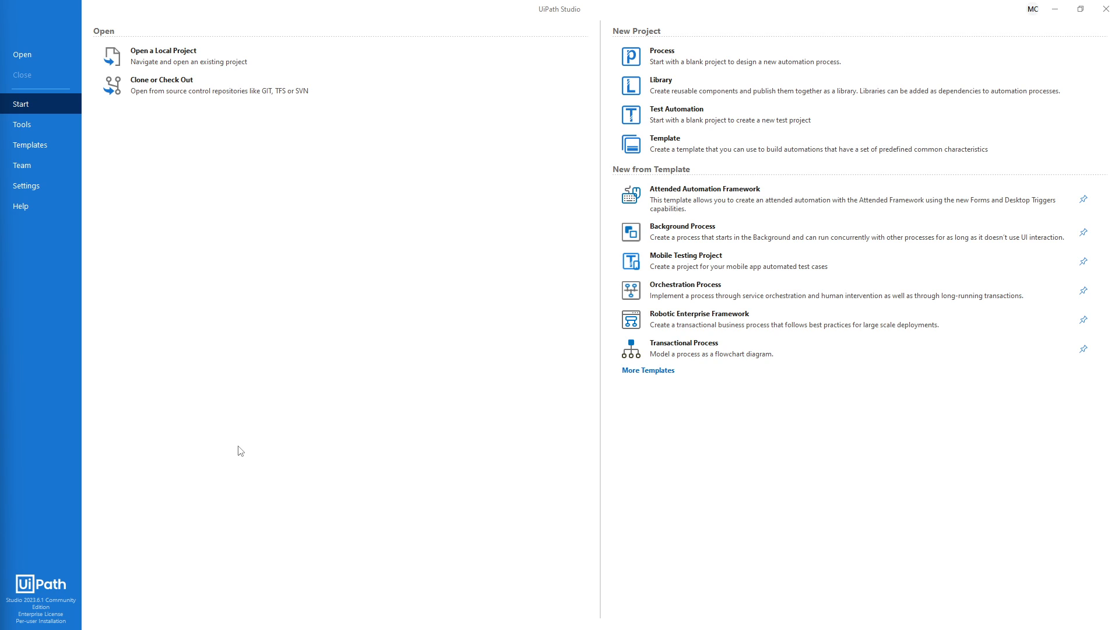
{"action": "mouse_move", "coordinate": [777, 446]}
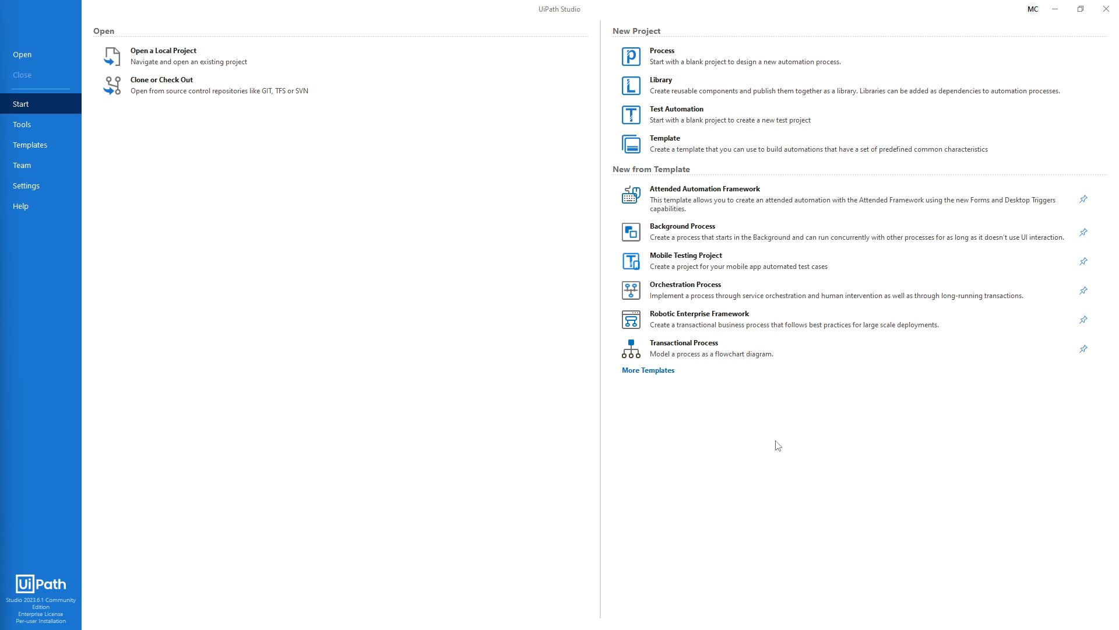
{"action": "mouse_move", "coordinate": [705, 507]}
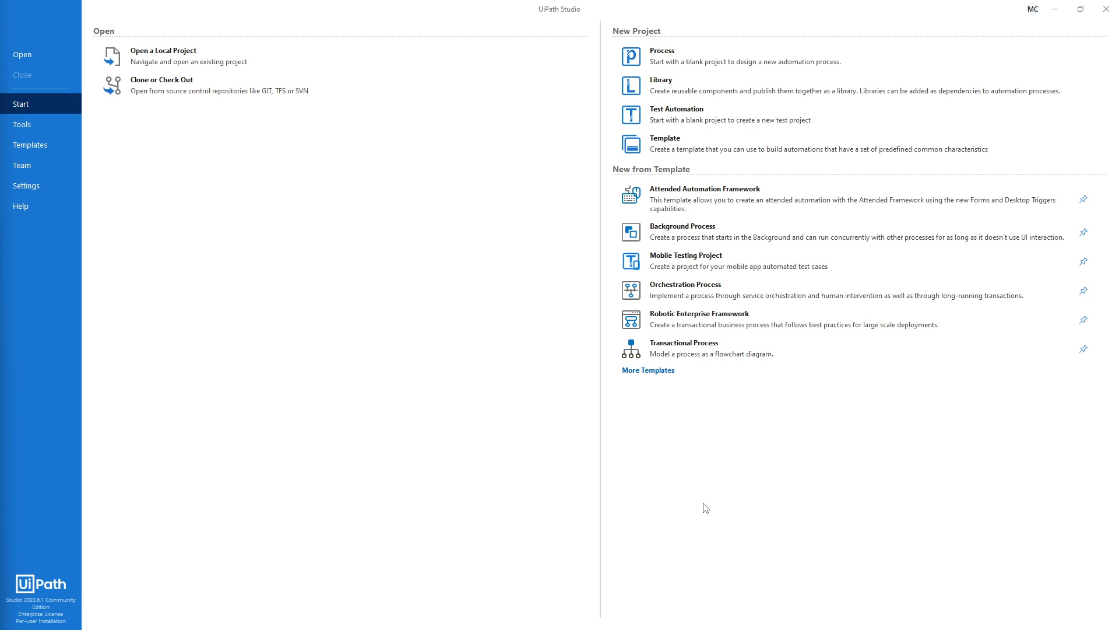
{"action": "mouse_move", "coordinate": [709, 509]}
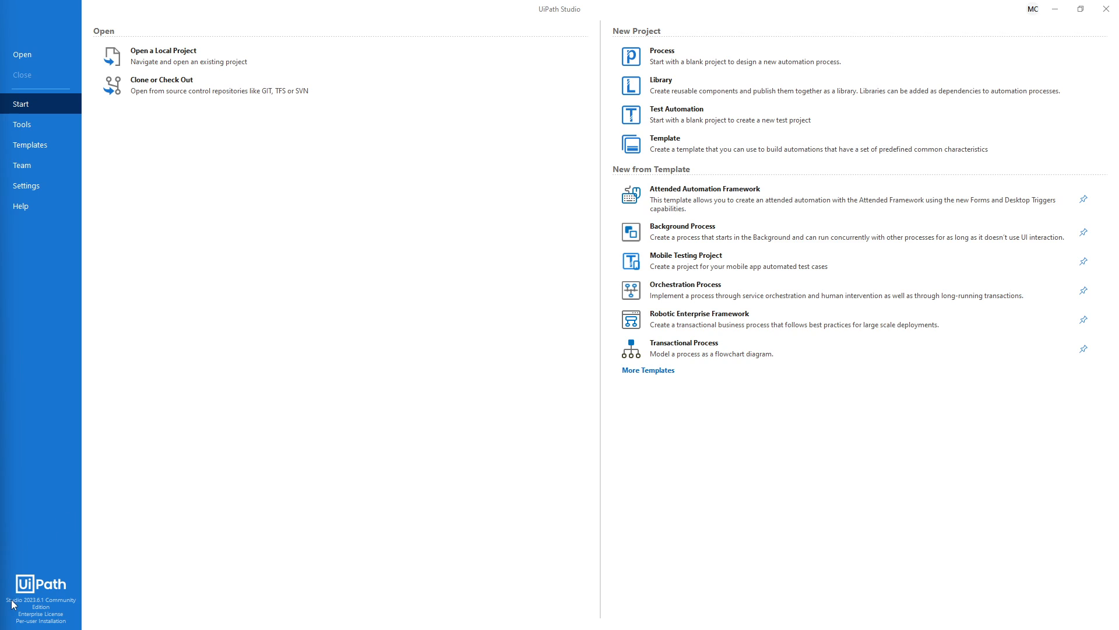
{"action": "mouse_move", "coordinate": [323, 543]}
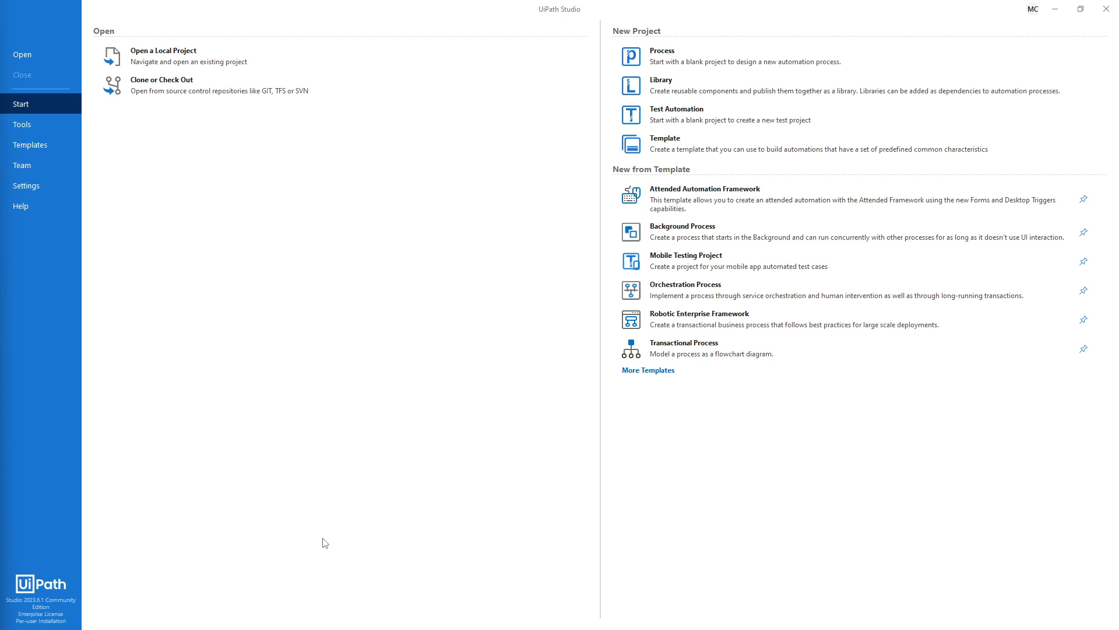
{"action": "mouse_move", "coordinate": [366, 507]}
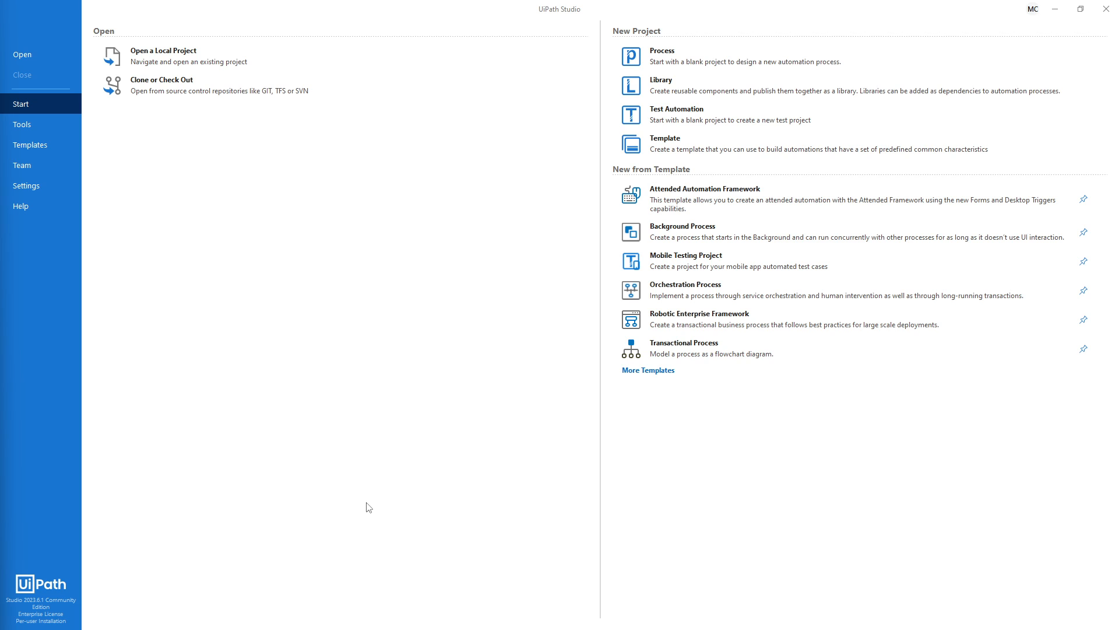
{"action": "mouse_move", "coordinate": [490, 438]}
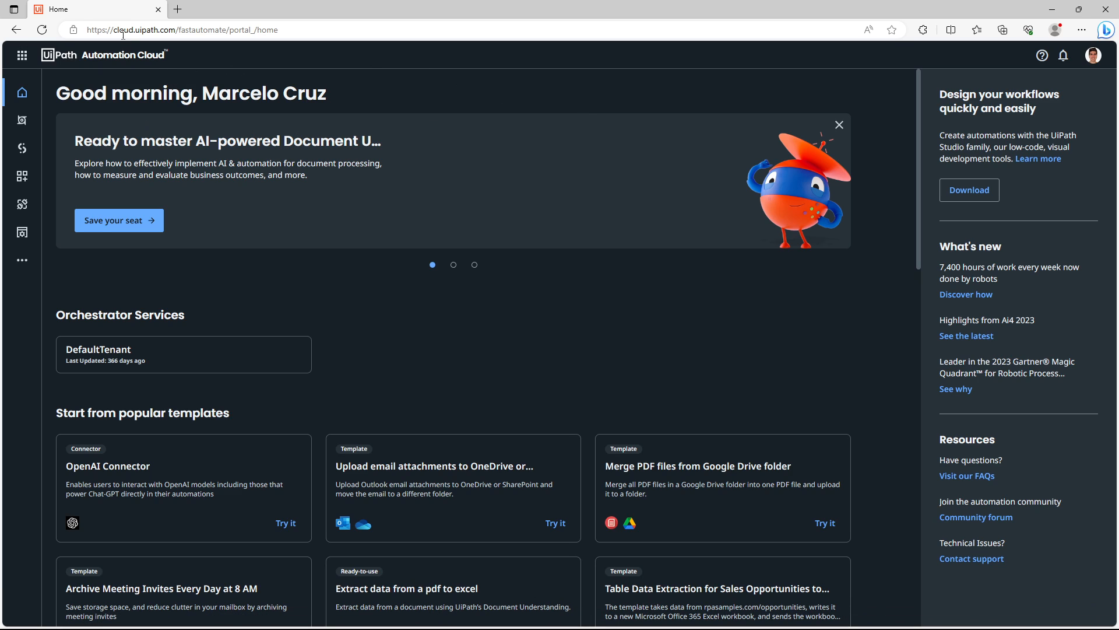
{"action": "mouse_move", "coordinate": [1026, 76]}
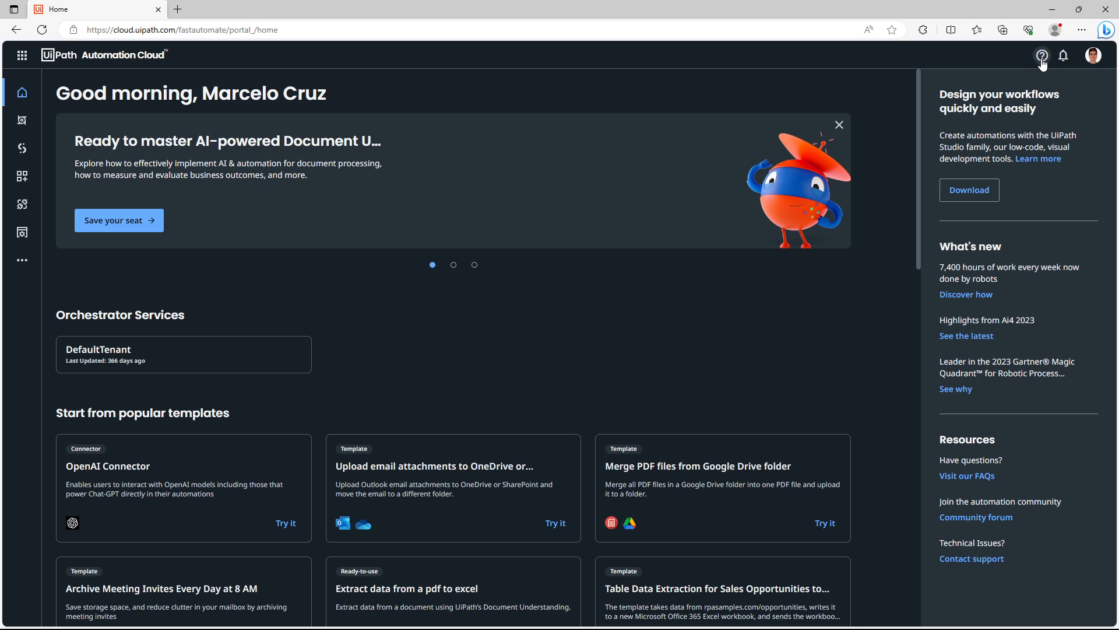
Step: Open Downloads from the help (?) menu's Resources section
{"action": "left_click", "coordinate": [1042, 55]}
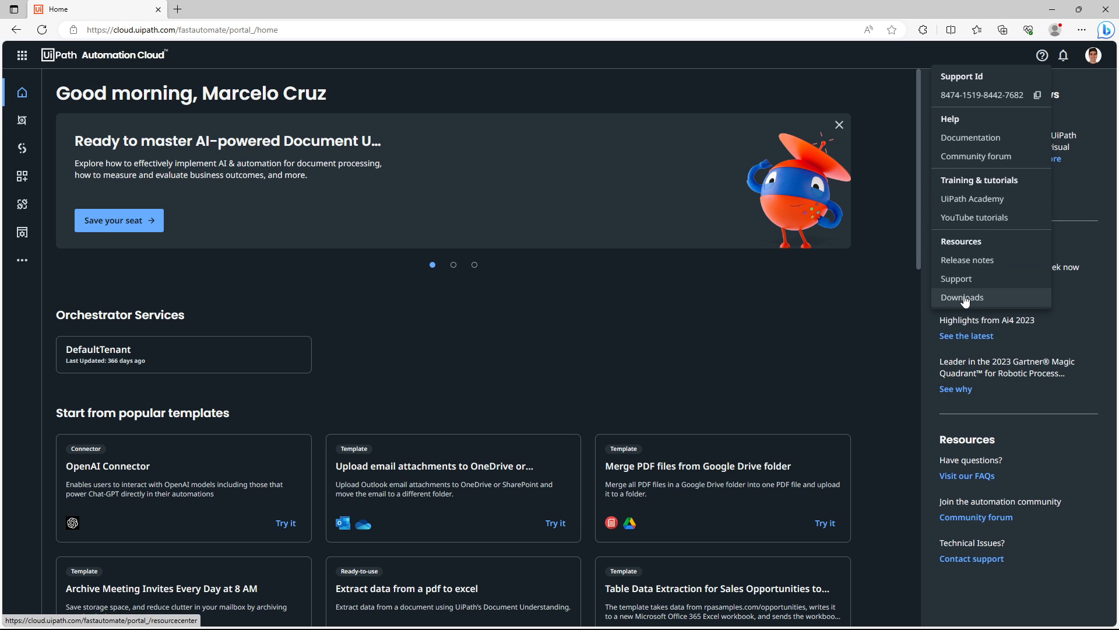
{"action": "left_click", "coordinate": [963, 297]}
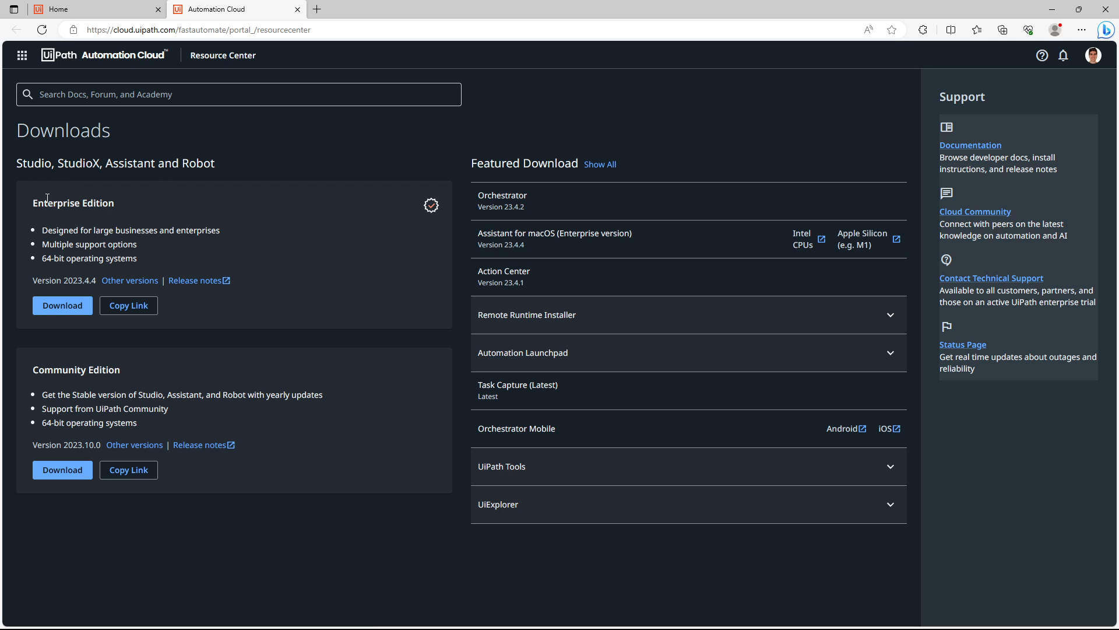
{"action": "mouse_move", "coordinate": [121, 390]}
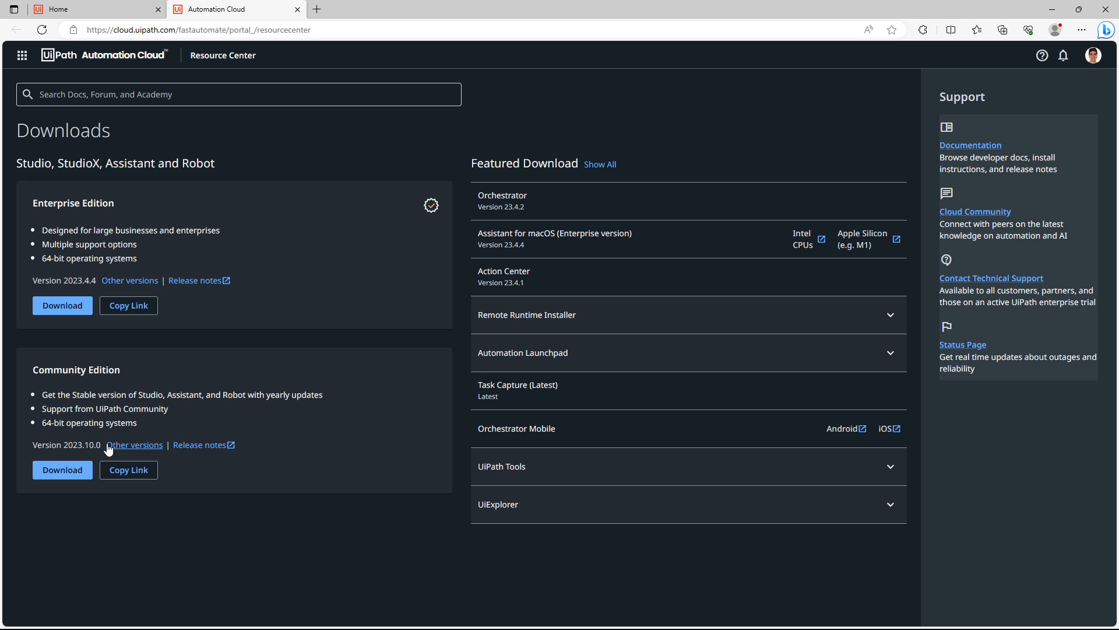
Step: Download the Community Edition 2023.10.0 Studio installer
{"action": "left_click", "coordinate": [62, 470]}
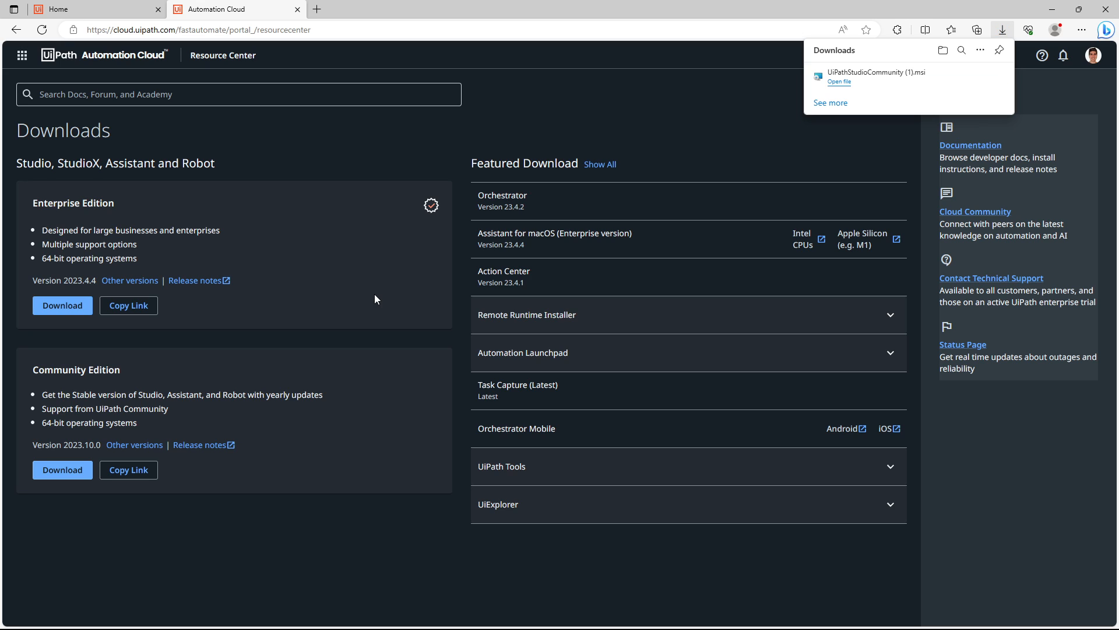
{"action": "mouse_move", "coordinate": [394, 299]}
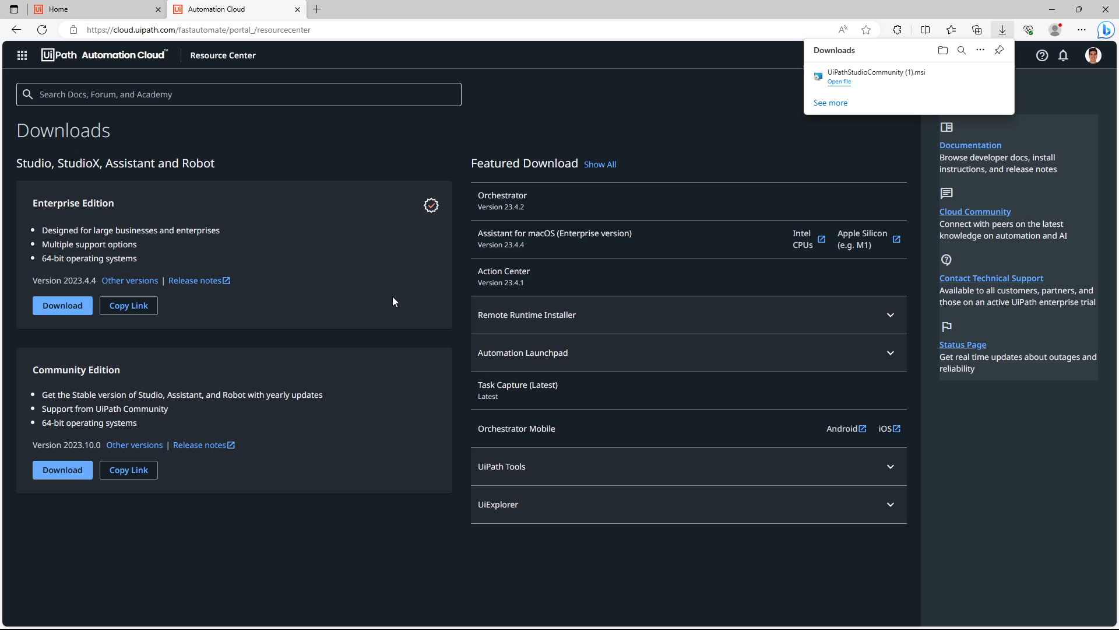
{"action": "mouse_move", "coordinate": [845, 87]}
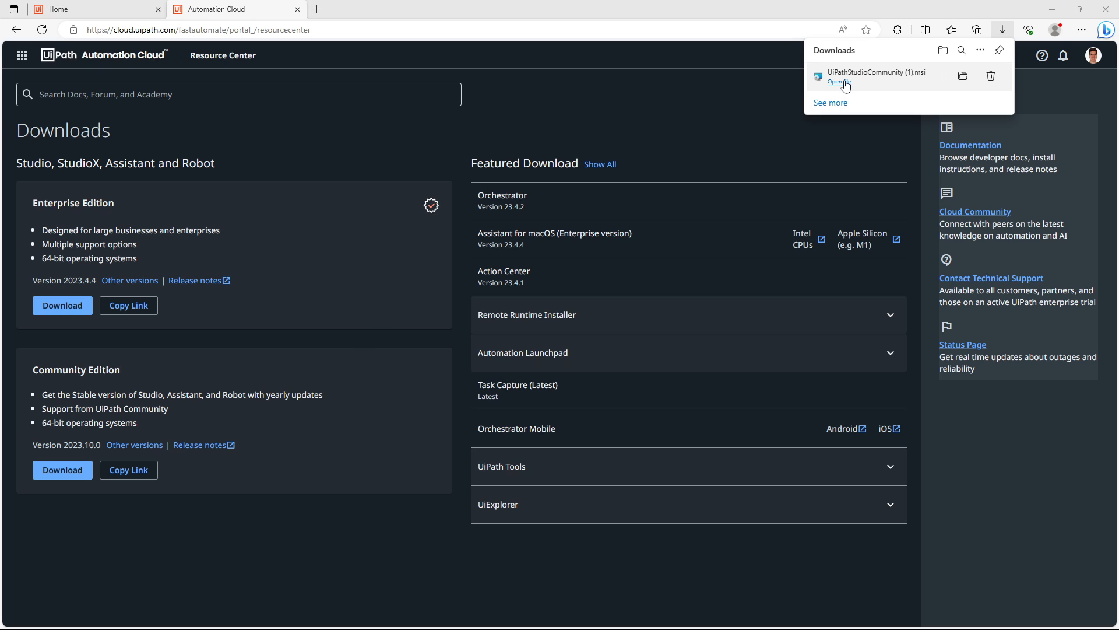
Step: Run the downloaded installer, accept the License Agreement, and start the upgrade
{"action": "left_click", "coordinate": [836, 82]}
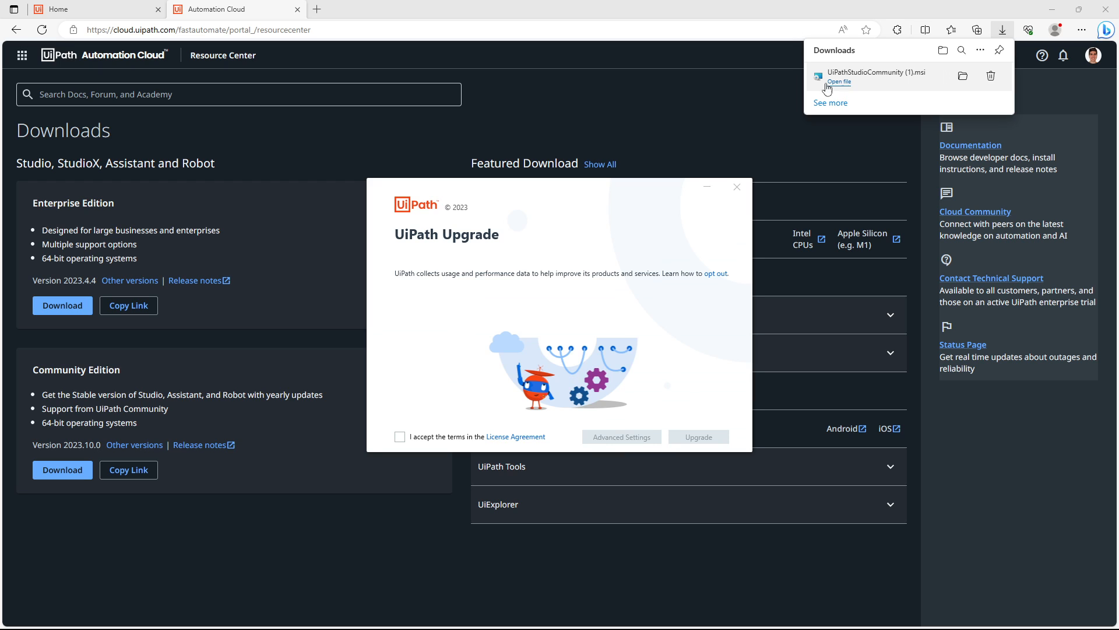
{"action": "mouse_move", "coordinate": [734, 312]}
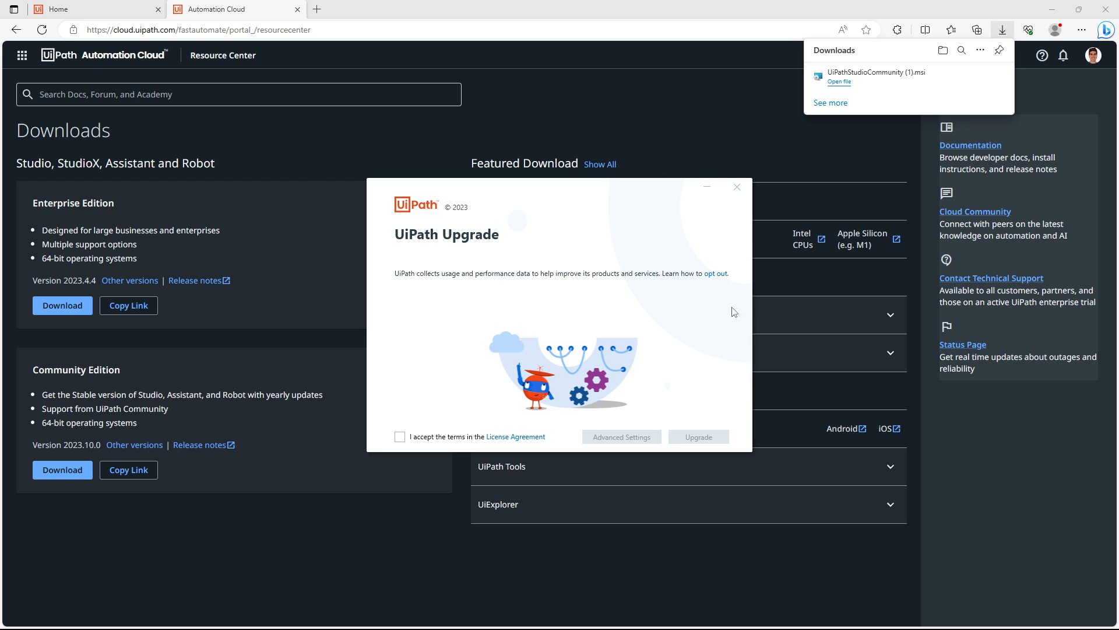
{"action": "mouse_move", "coordinate": [573, 328]}
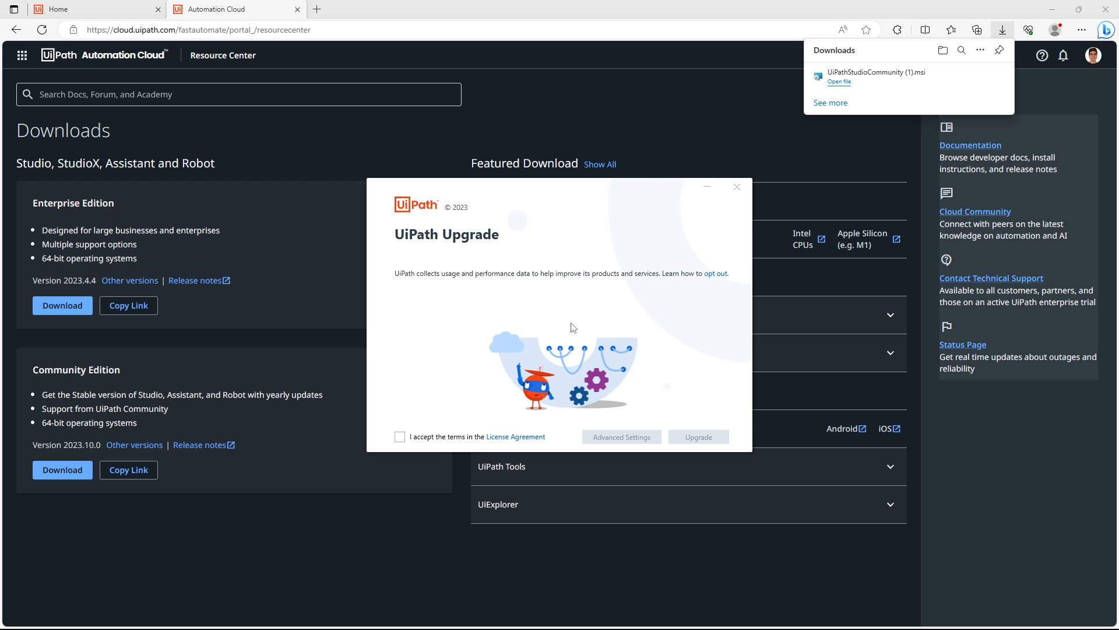
{"action": "mouse_move", "coordinate": [610, 229]}
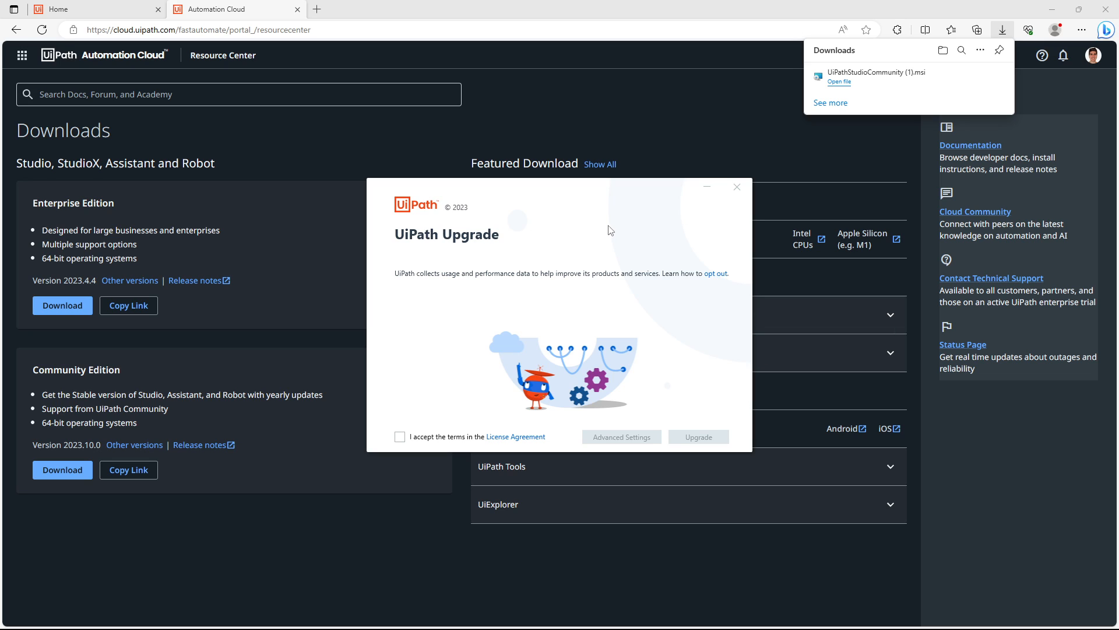
{"action": "mouse_move", "coordinate": [690, 235]}
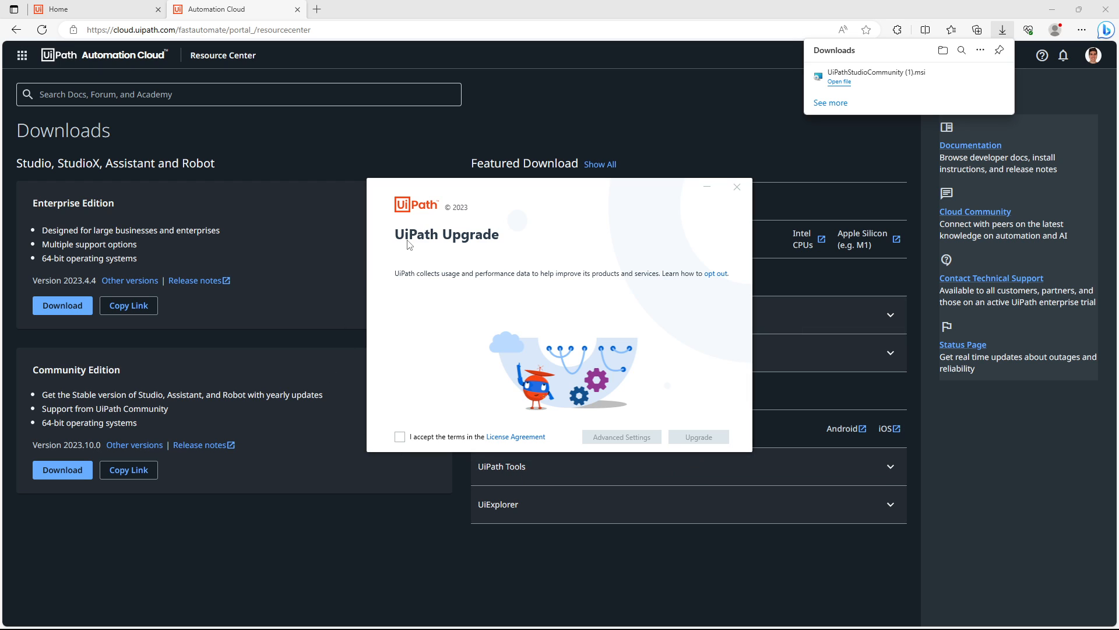
{"action": "mouse_move", "coordinate": [441, 246]}
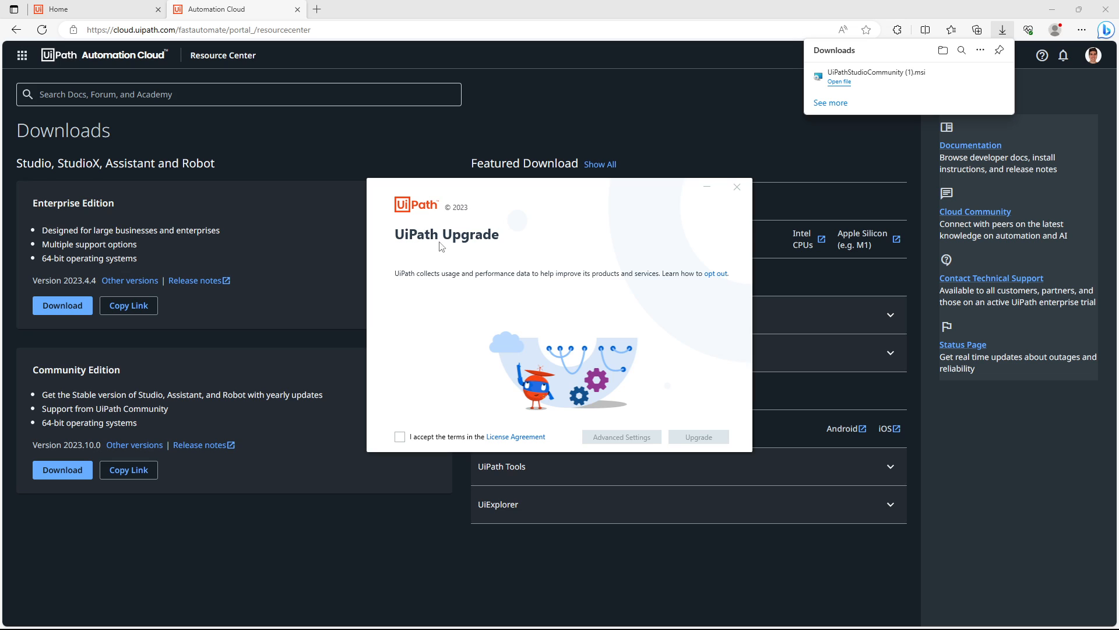
{"action": "mouse_move", "coordinate": [447, 248]}
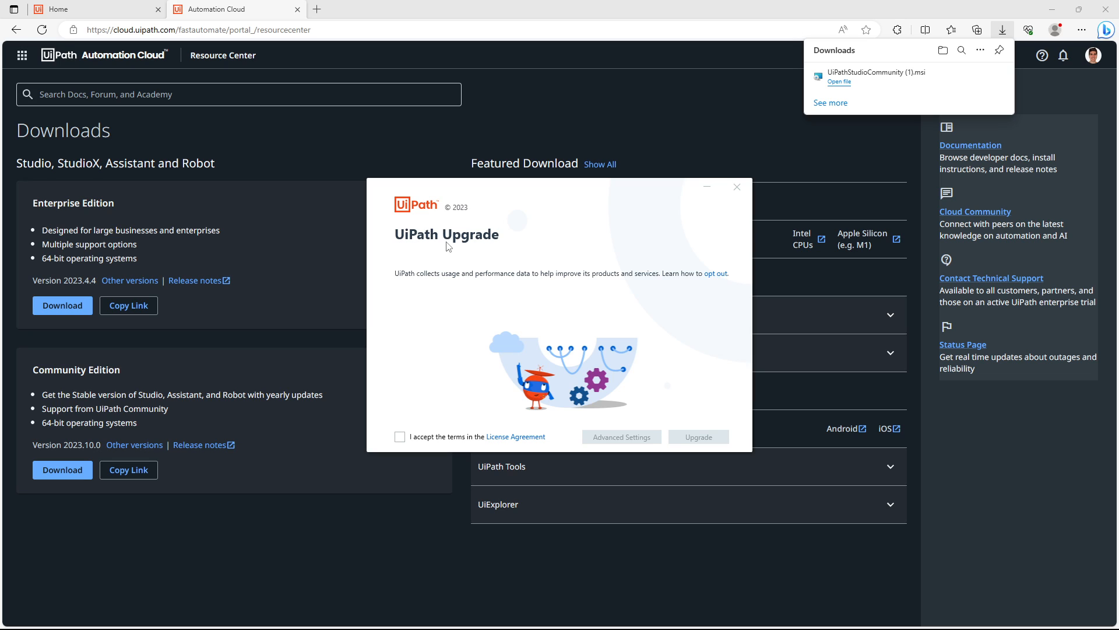
{"action": "mouse_move", "coordinate": [710, 190]}
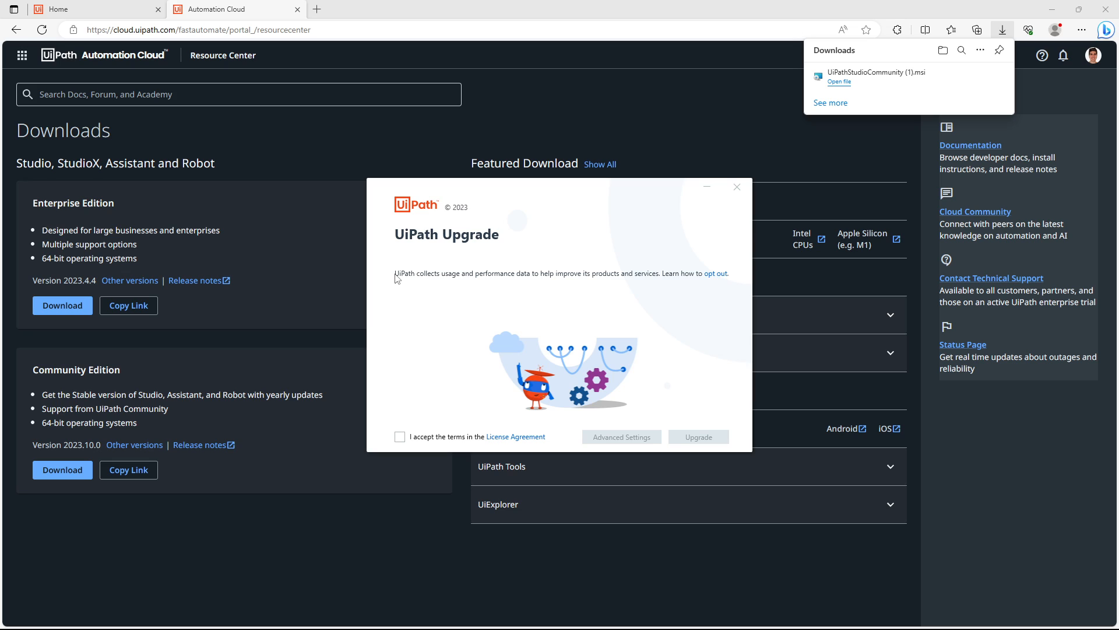
{"action": "mouse_move", "coordinate": [425, 248]}
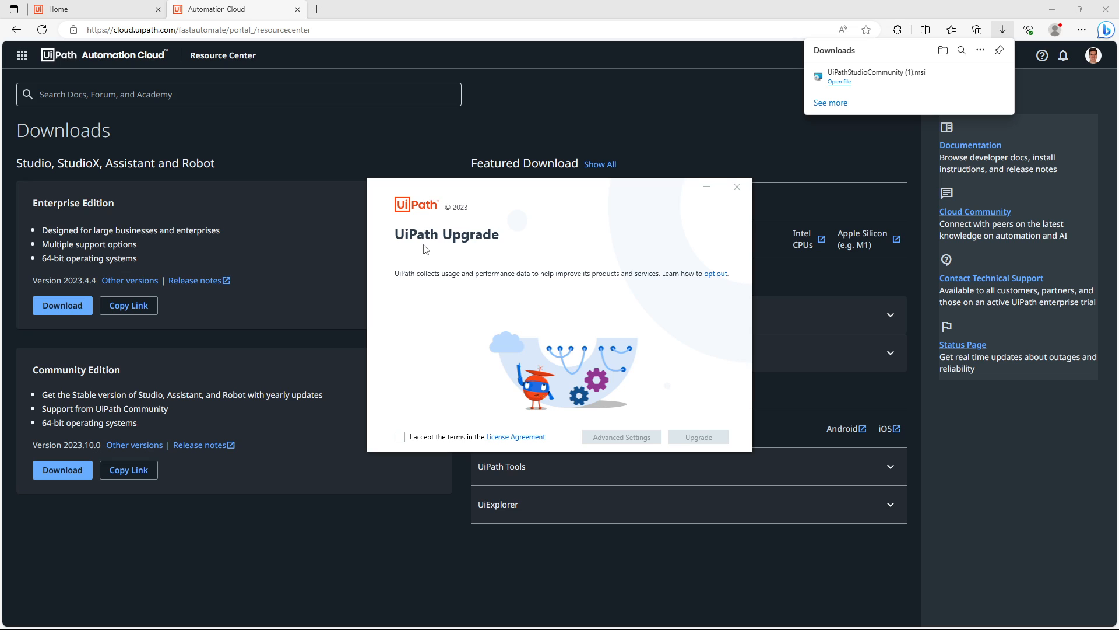
{"action": "mouse_move", "coordinate": [445, 219]}
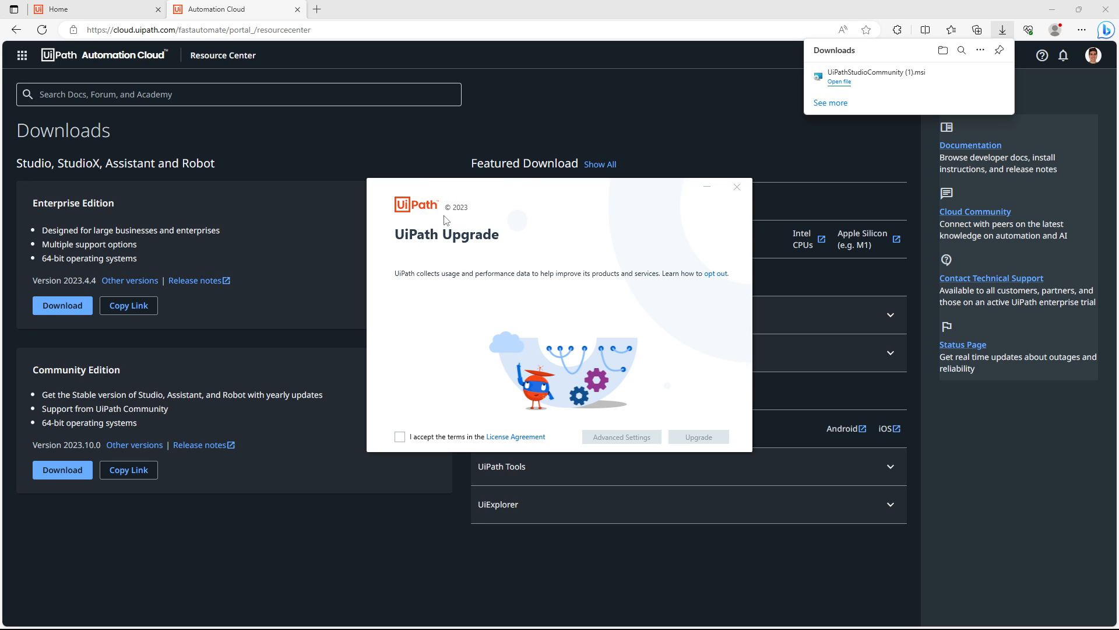
{"action": "mouse_move", "coordinate": [502, 224]}
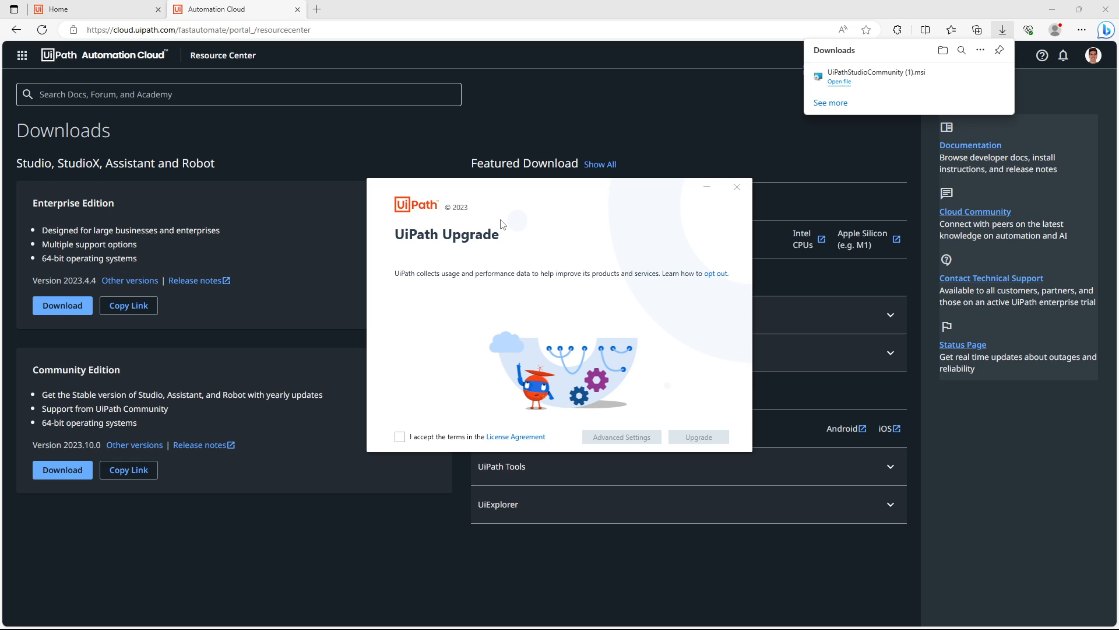
{"action": "mouse_move", "coordinate": [820, 135]}
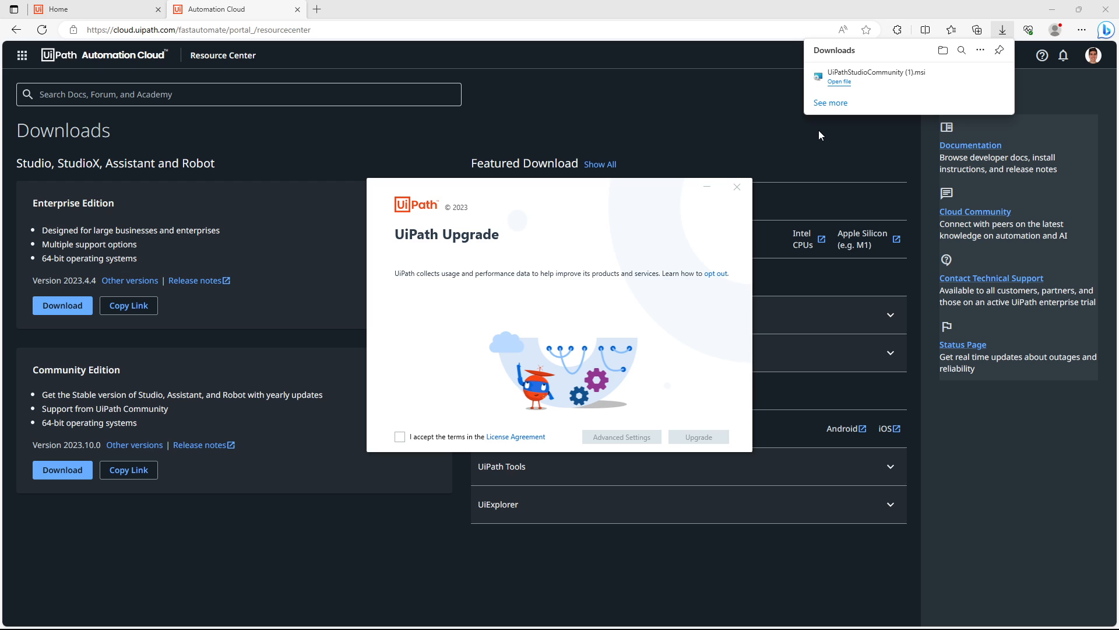
{"action": "mouse_move", "coordinate": [794, 192]}
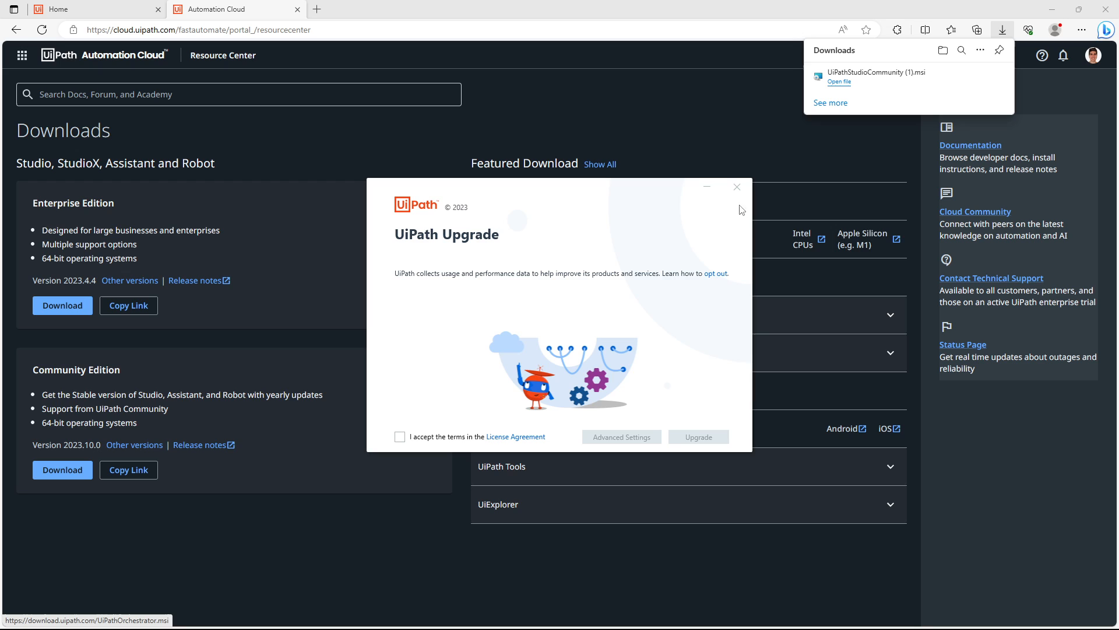
{"action": "mouse_move", "coordinate": [448, 448]}
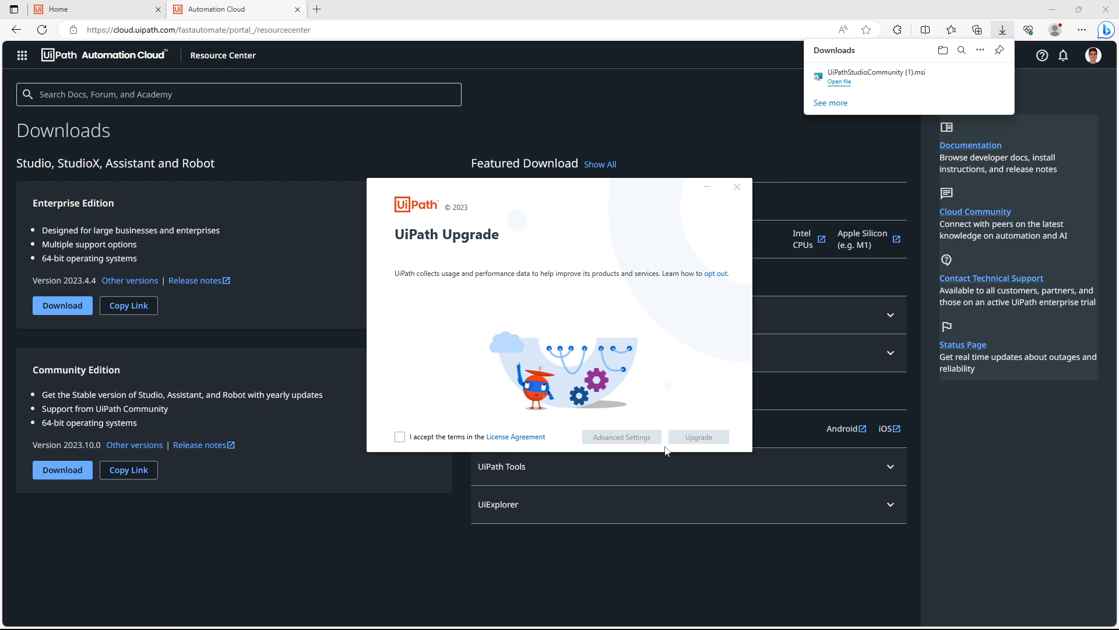
{"action": "mouse_move", "coordinate": [406, 252]}
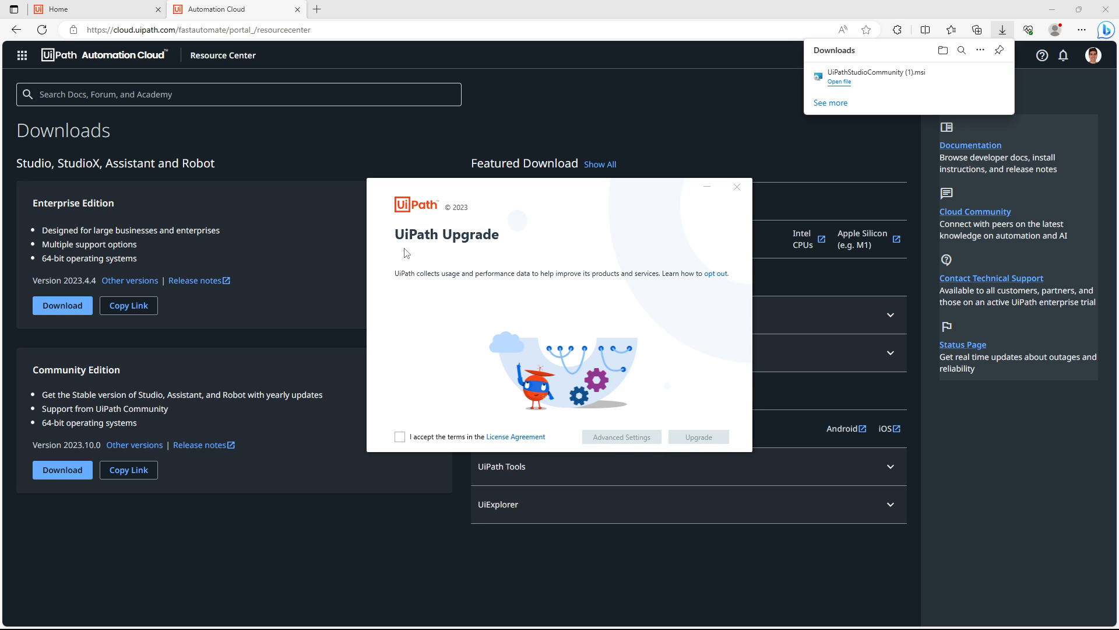
{"action": "mouse_move", "coordinate": [401, 436]}
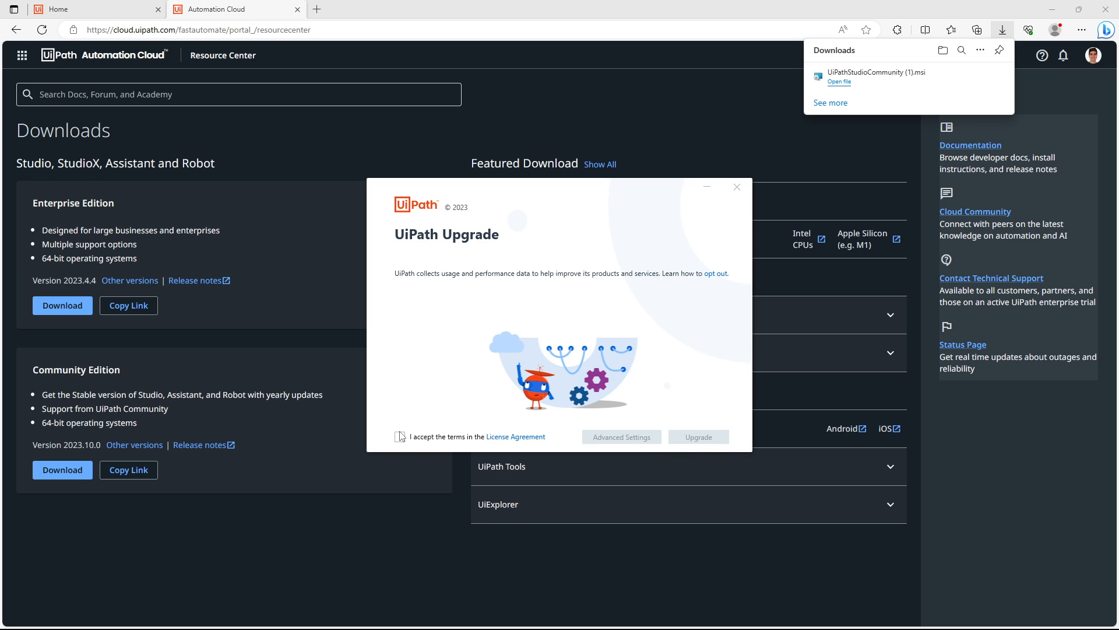
{"action": "left_click", "coordinate": [401, 436]}
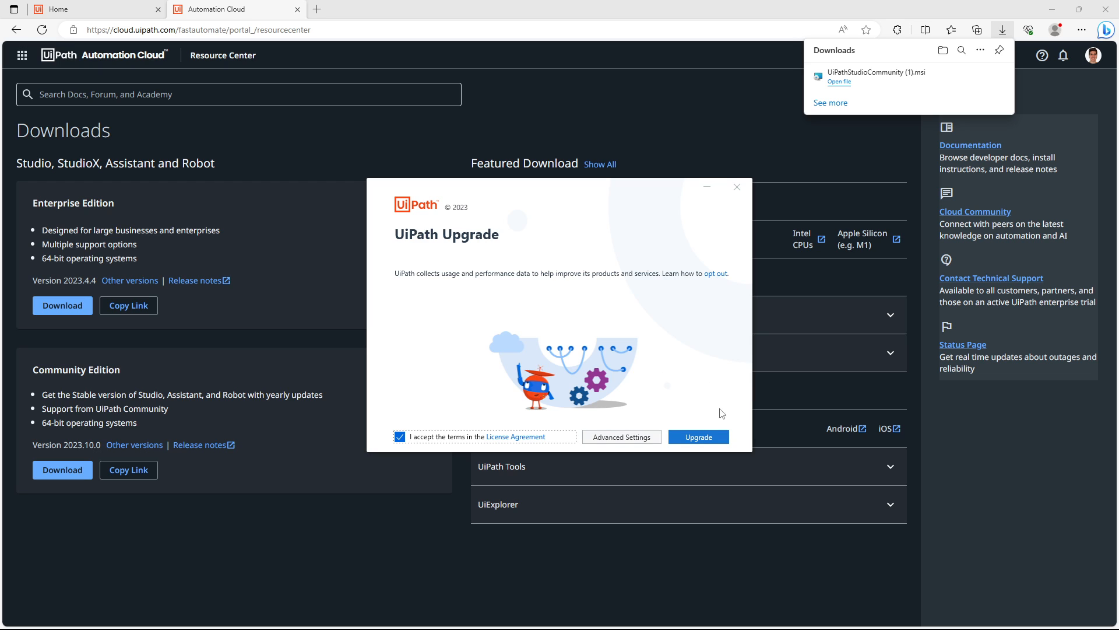
{"action": "left_click", "coordinate": [697, 436]}
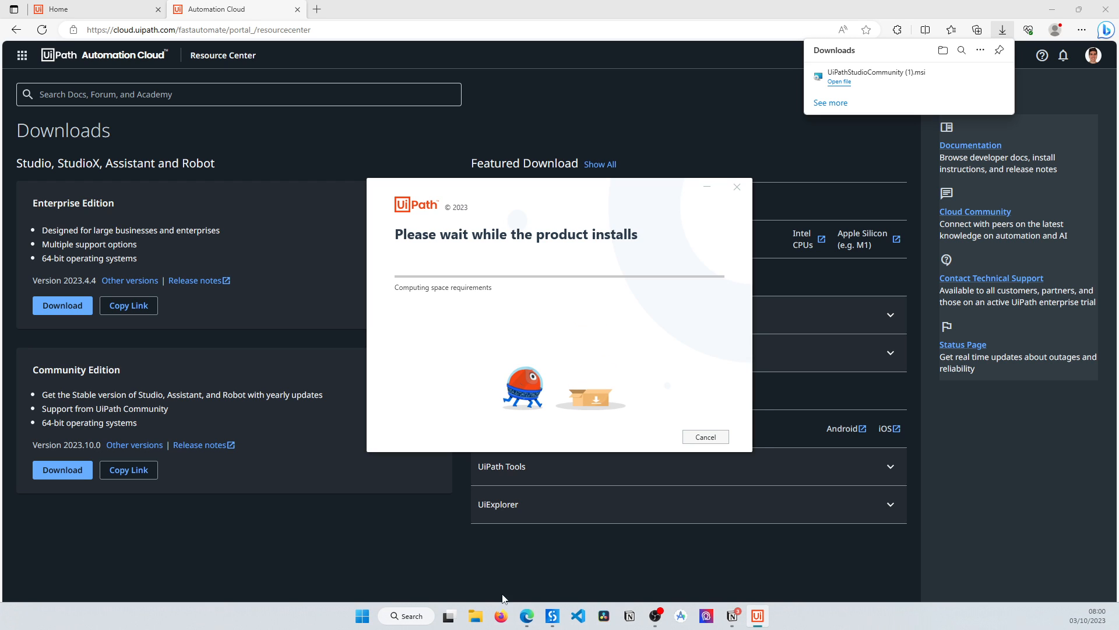
Step: Wait for the installer to report 'Completed the UiPath Setup'
{"action": "right_click", "coordinate": [757, 616]}
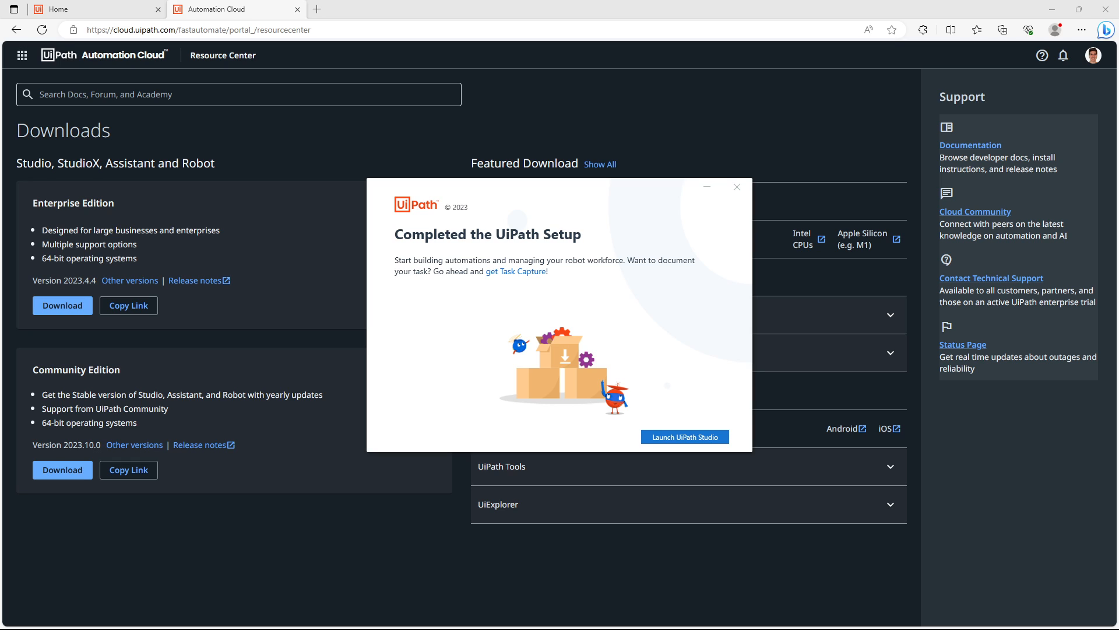
{"action": "mouse_move", "coordinate": [696, 349]}
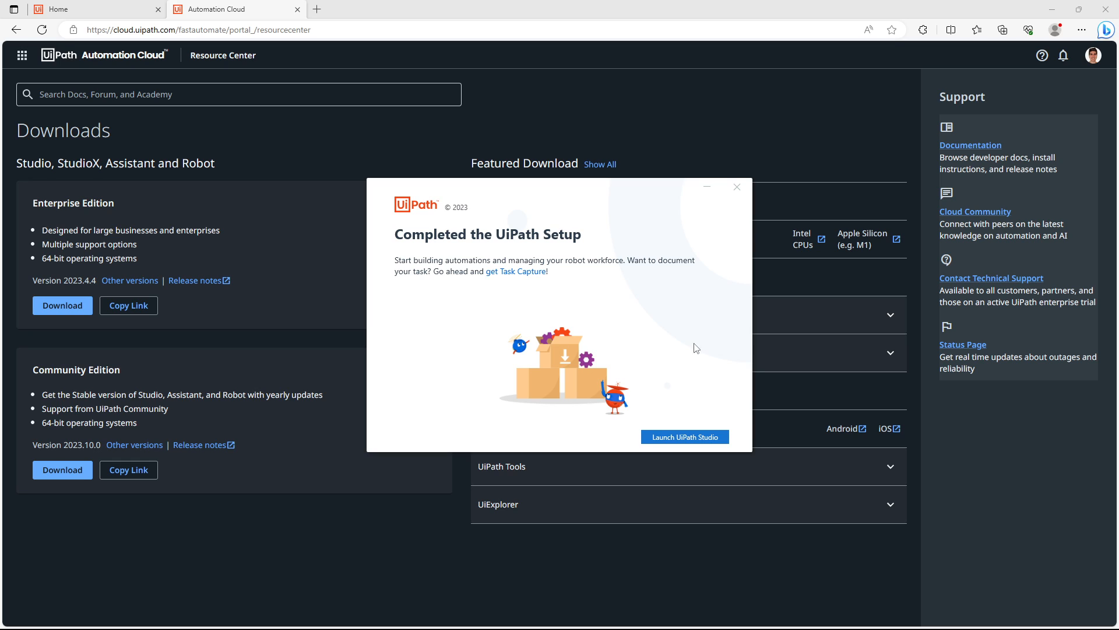
{"action": "mouse_move", "coordinate": [641, 346]}
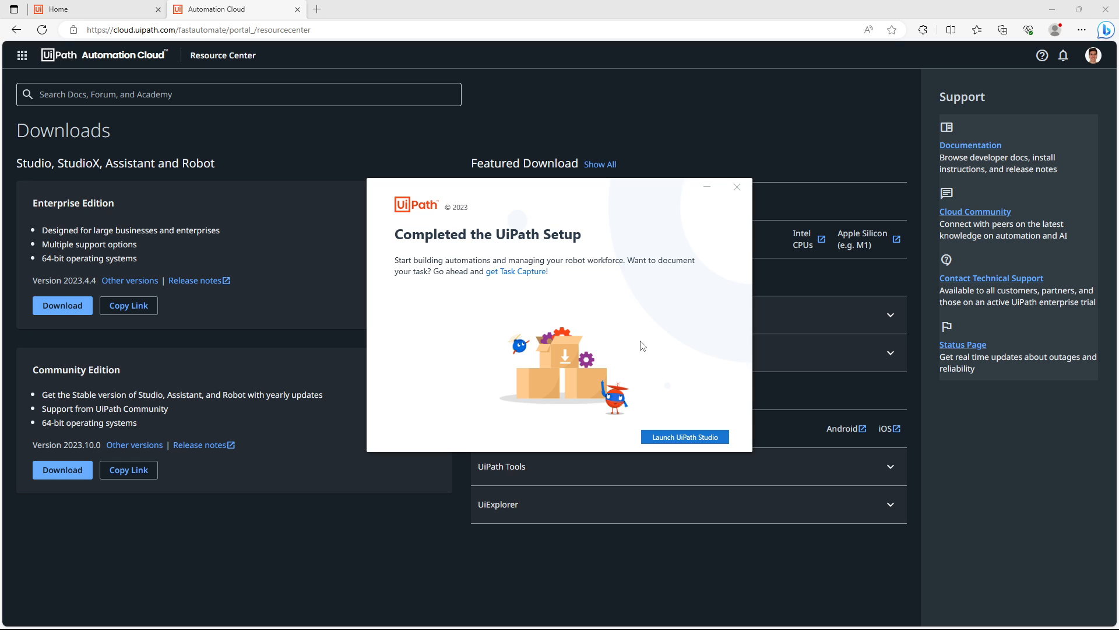
{"action": "mouse_move", "coordinate": [702, 290]}
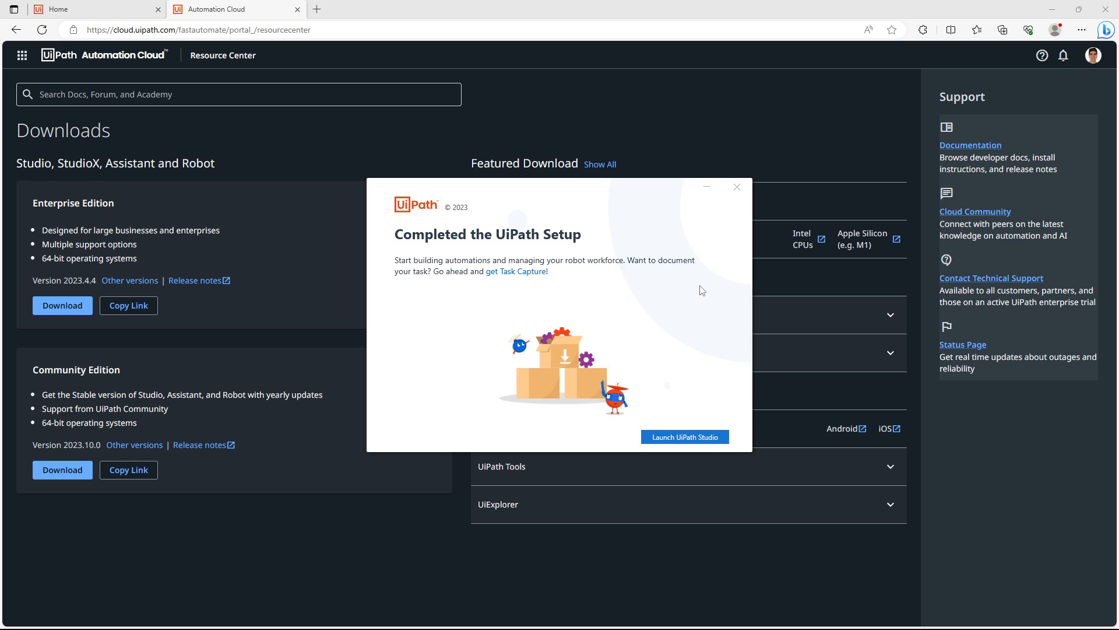
{"action": "mouse_move", "coordinate": [683, 293]}
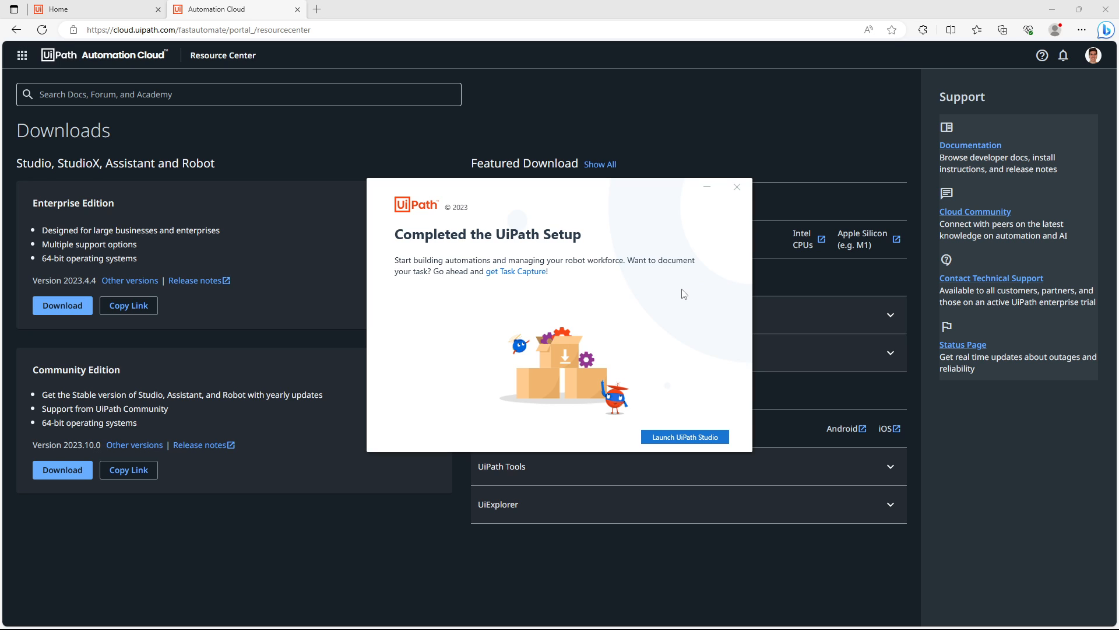
{"action": "mouse_move", "coordinate": [521, 419]}
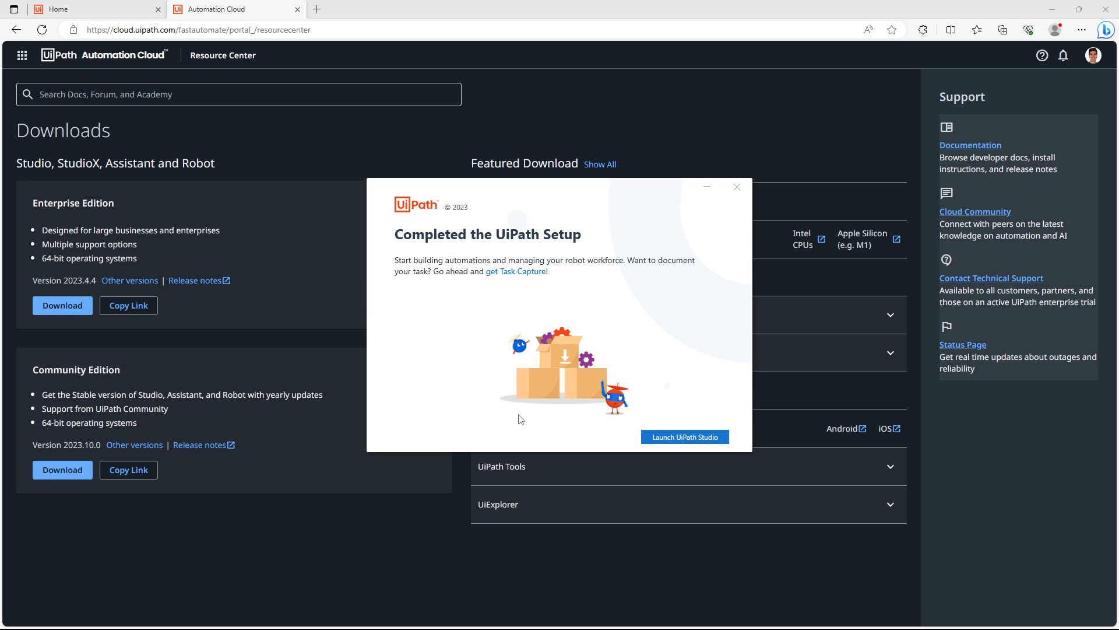
{"action": "mouse_move", "coordinate": [611, 345]}
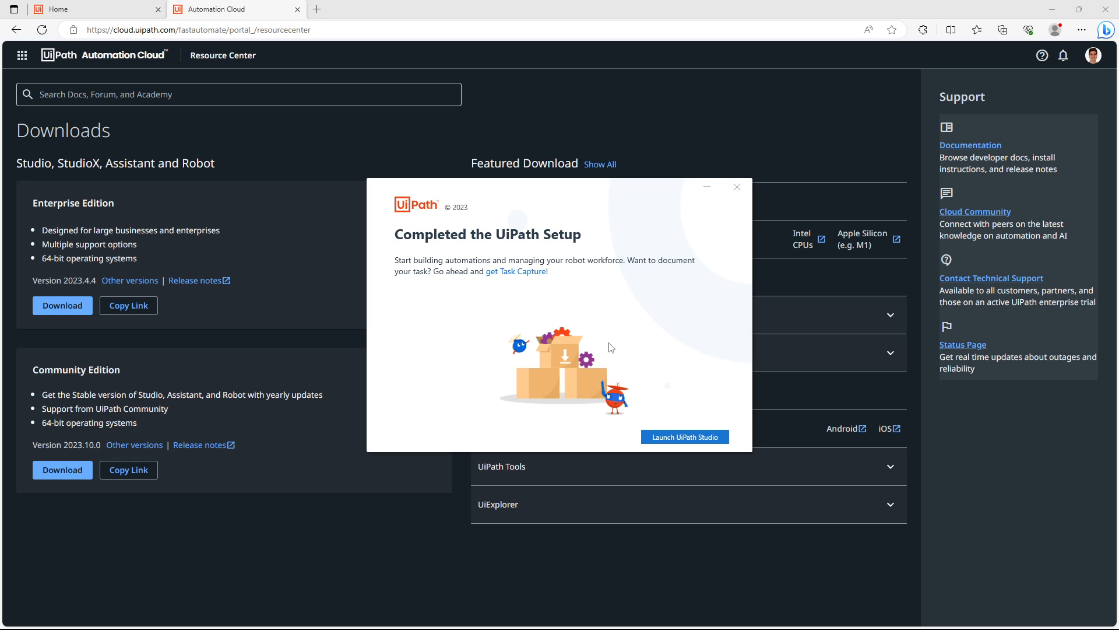
{"action": "mouse_move", "coordinate": [581, 245]}
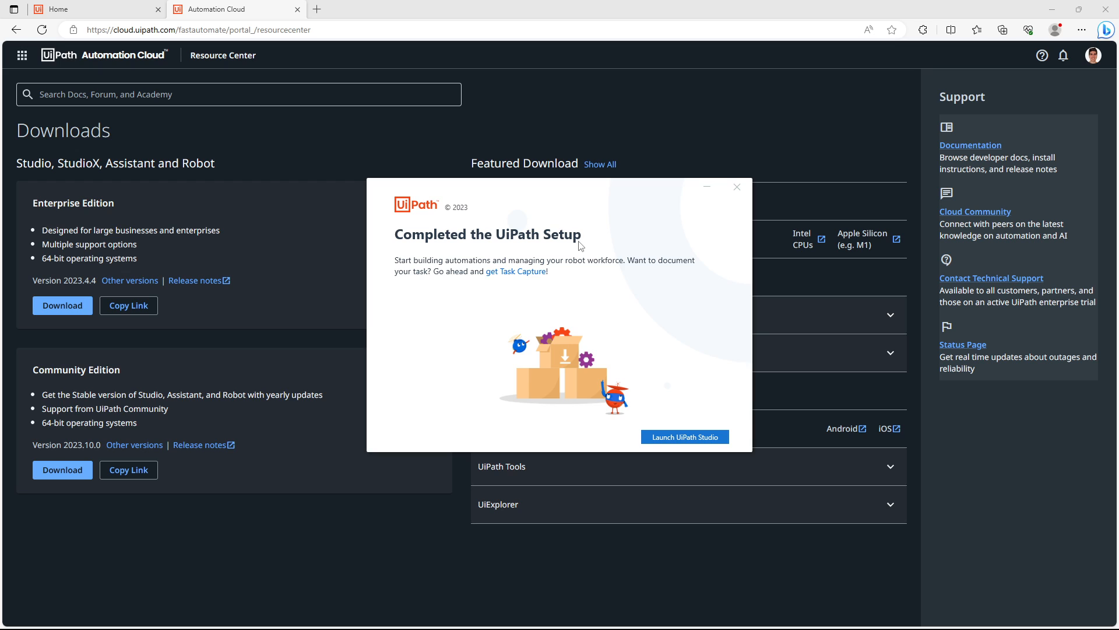
{"action": "mouse_move", "coordinate": [685, 436]}
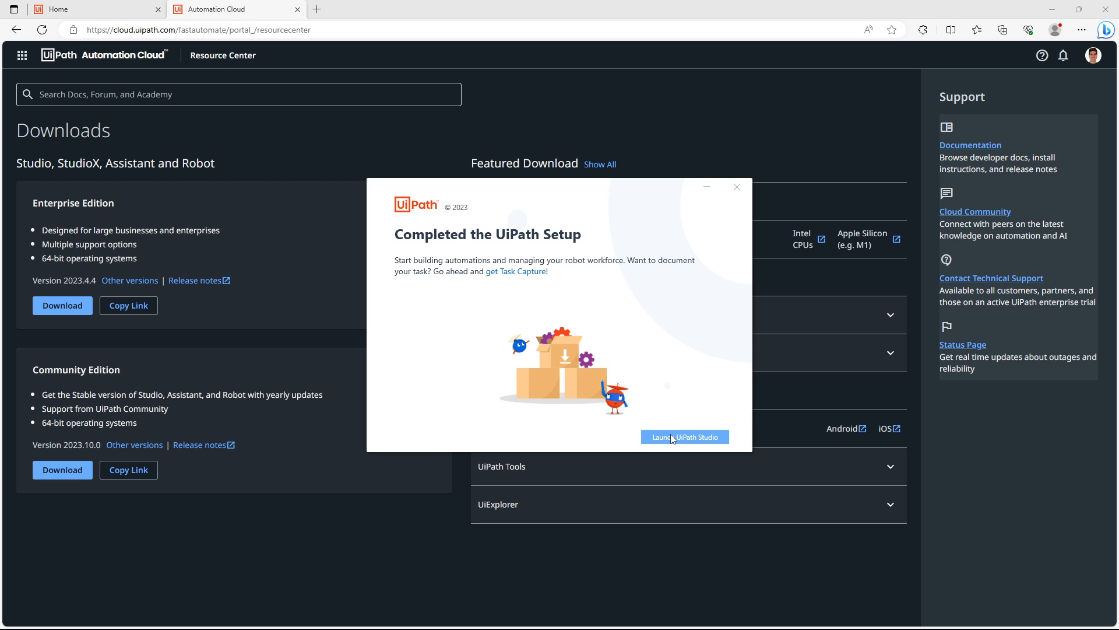
Step: Launch the newly installed UiPath Studio 2023.10.0 Community Edition
{"action": "left_click", "coordinate": [738, 187]}
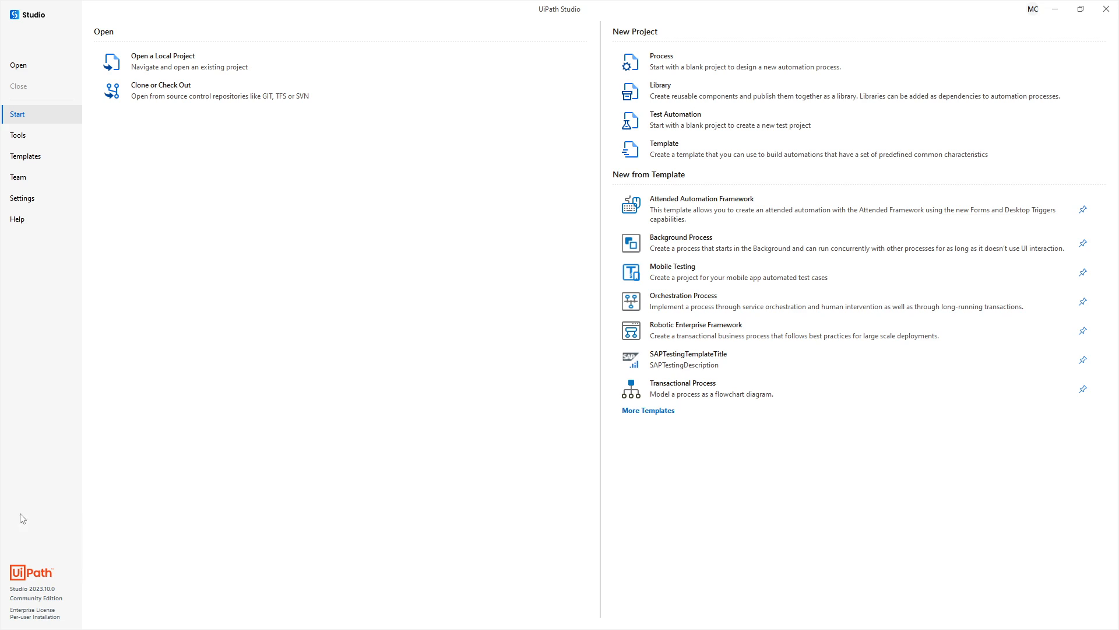
{"action": "mouse_move", "coordinate": [189, 576]}
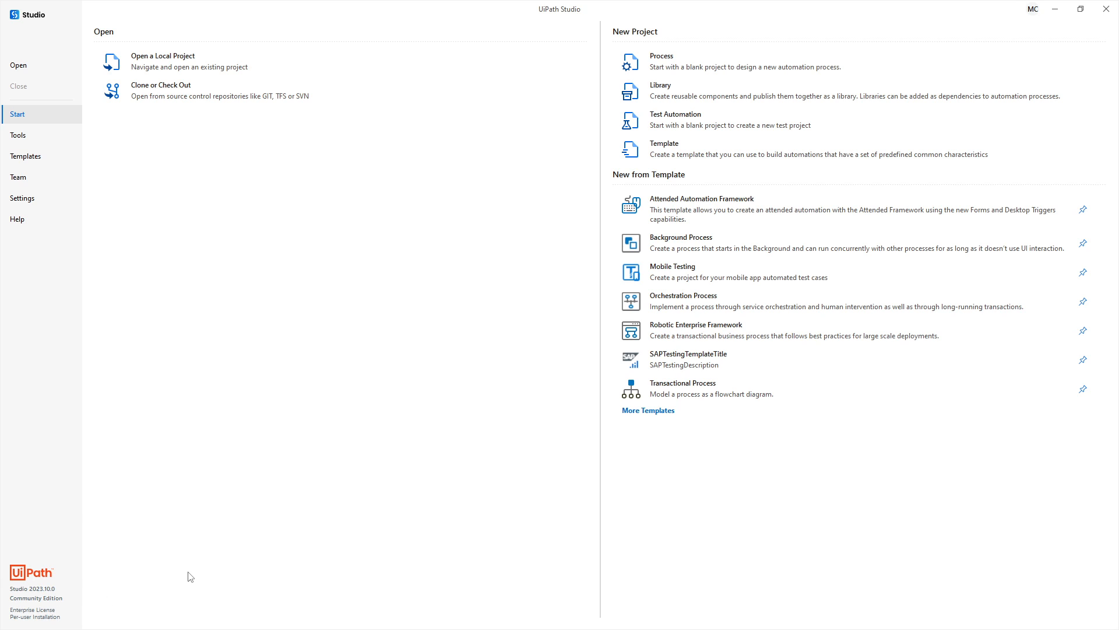
{"action": "mouse_move", "coordinate": [230, 511]}
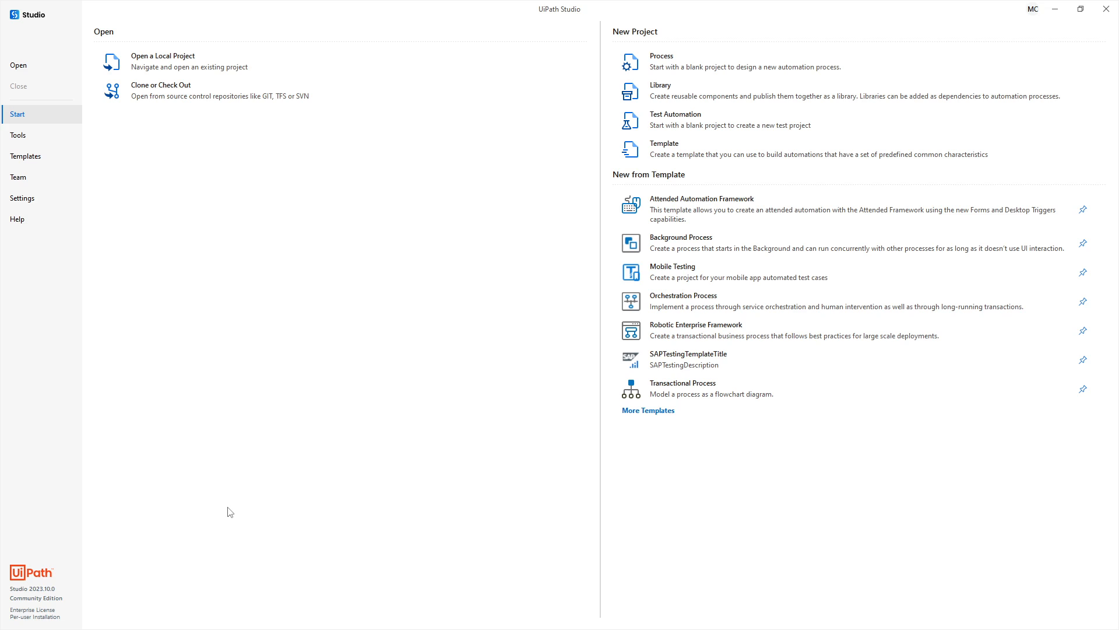
{"action": "mouse_move", "coordinate": [187, 501]}
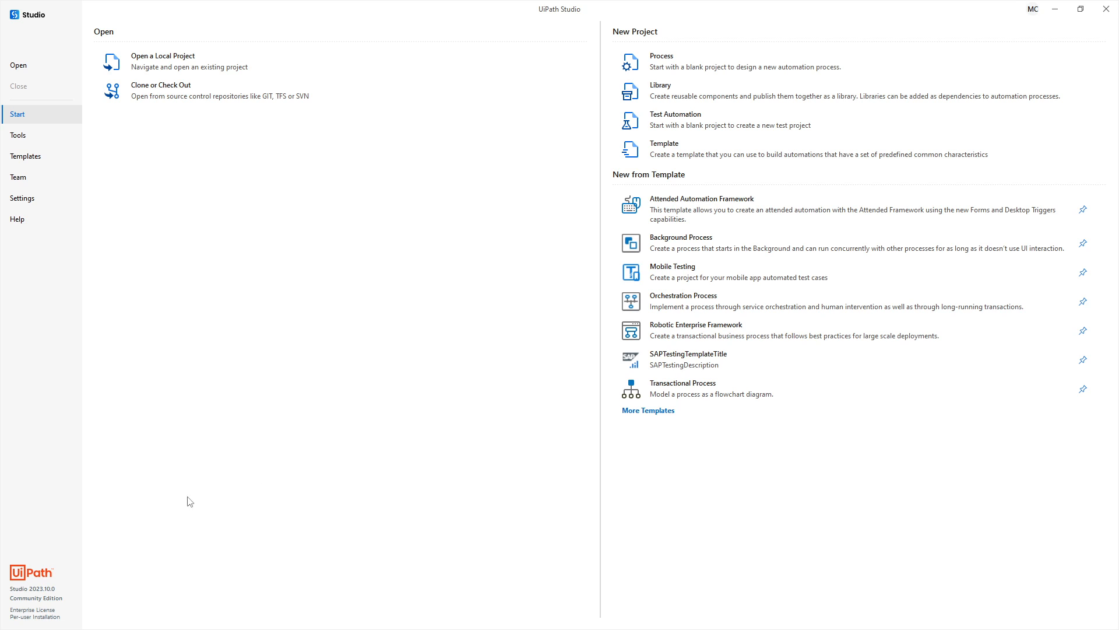
{"action": "mouse_move", "coordinate": [38, 601]}
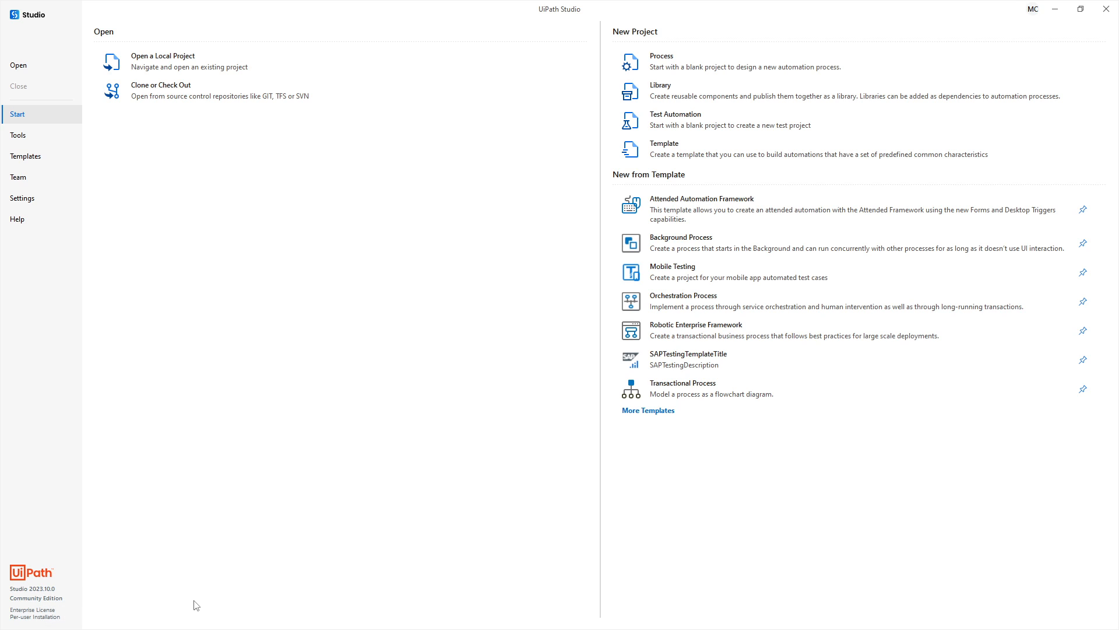
{"action": "mouse_move", "coordinate": [193, 590]}
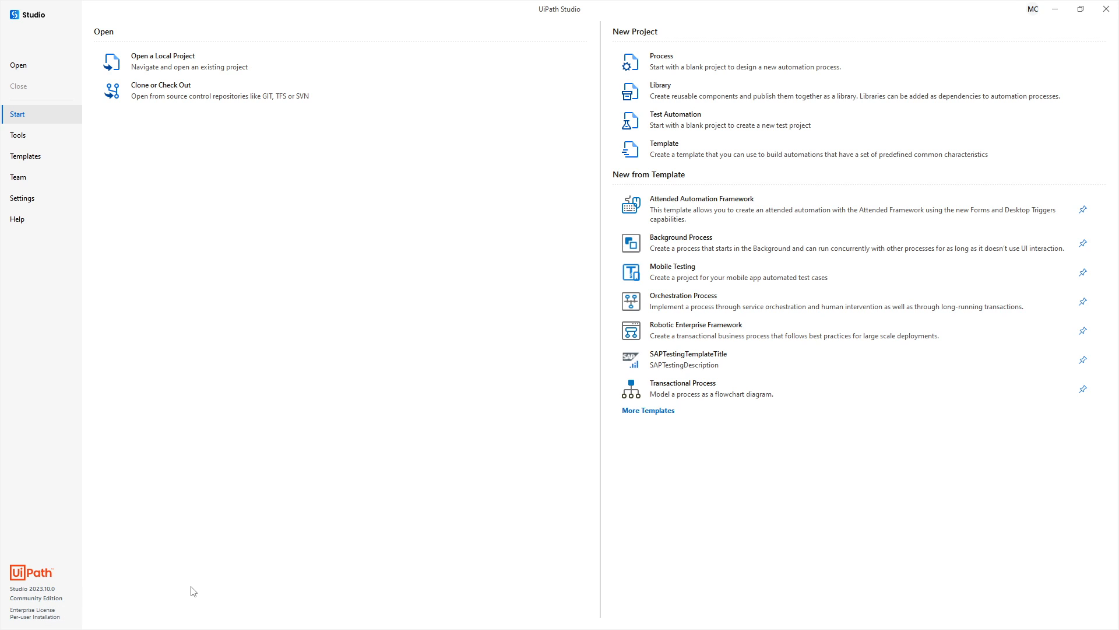